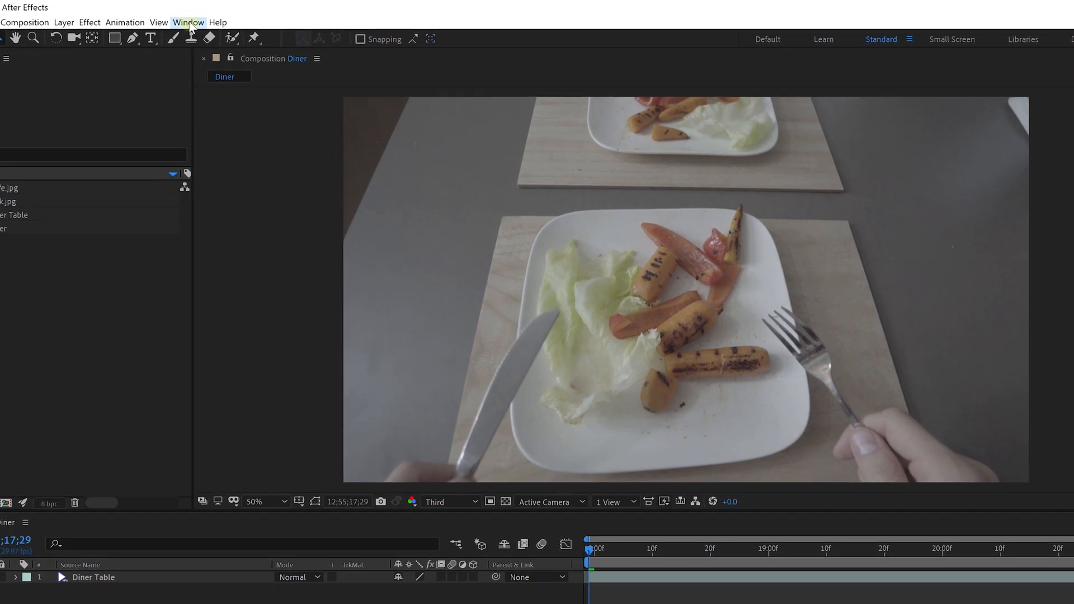
Step: Show the Tracker panel from the Window menu for the Diner Table footage
click(188, 22)
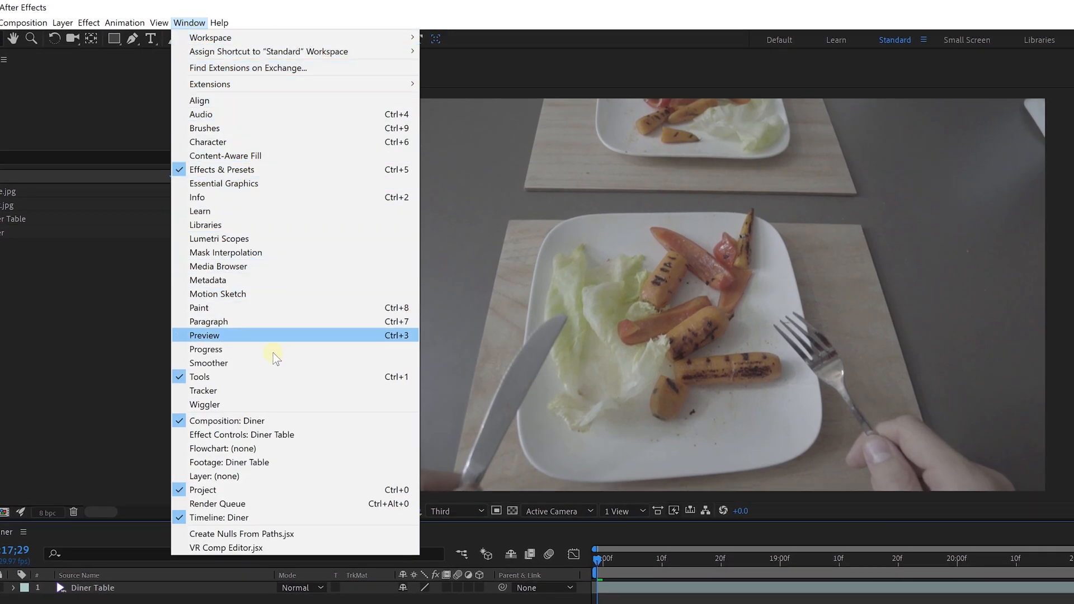
click(202, 390)
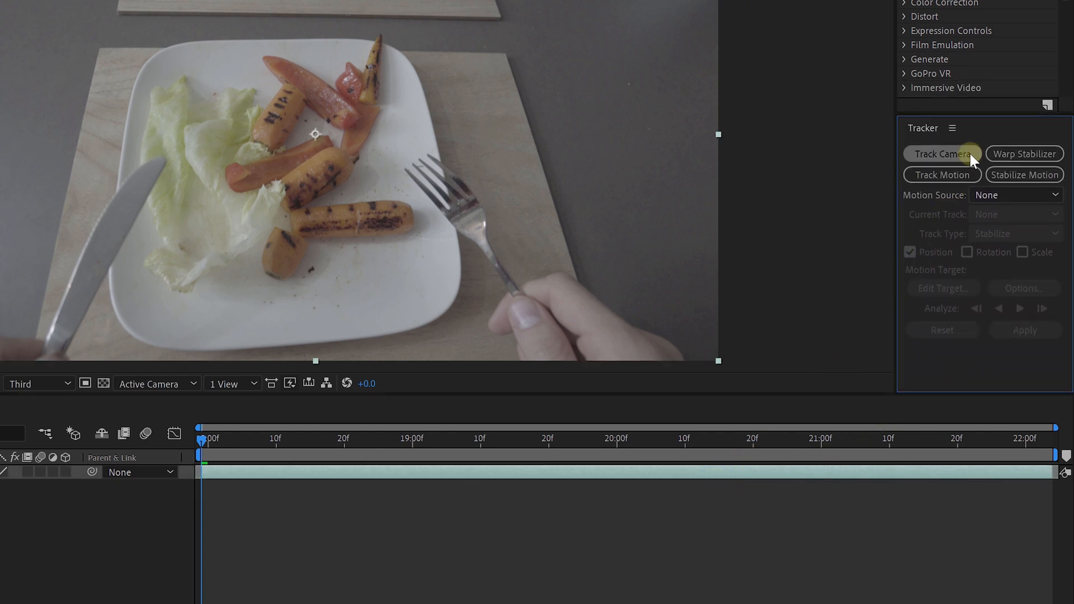
Step: Run Track Camera on the Diner Table footage to generate 3D track points
click(942, 153)
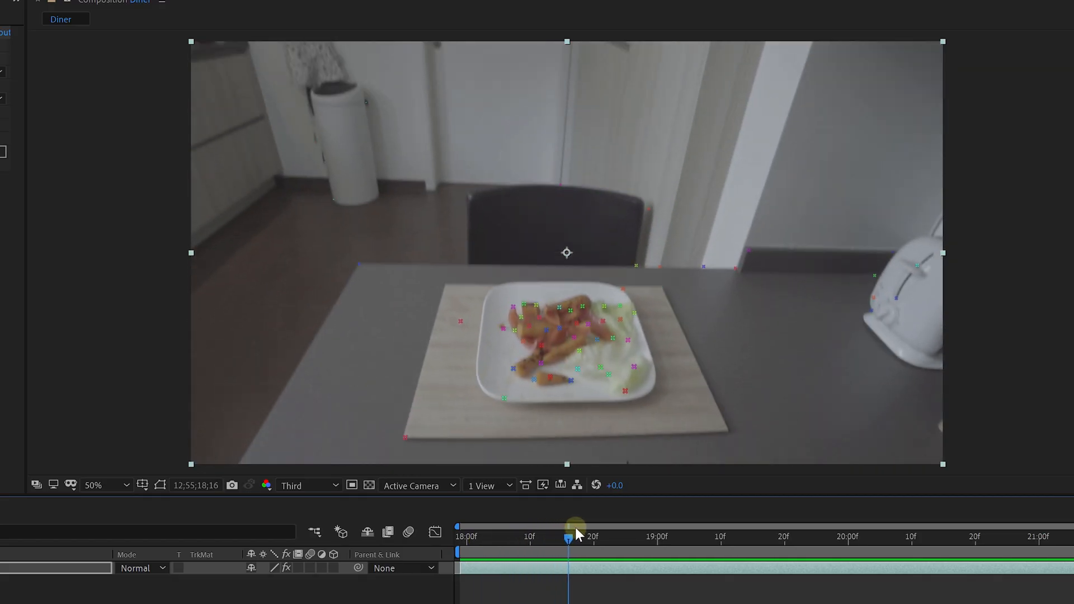
Step: Place the tracking target on the table surface and create the tracker camera and layer there
drag(571, 531, 548, 531)
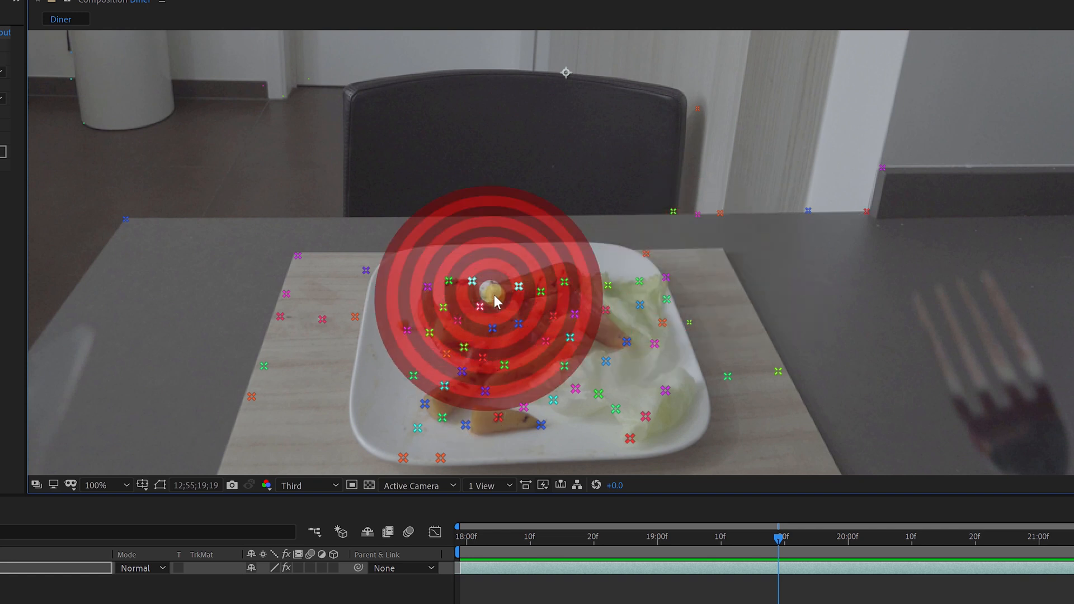
drag(494, 302, 760, 332)
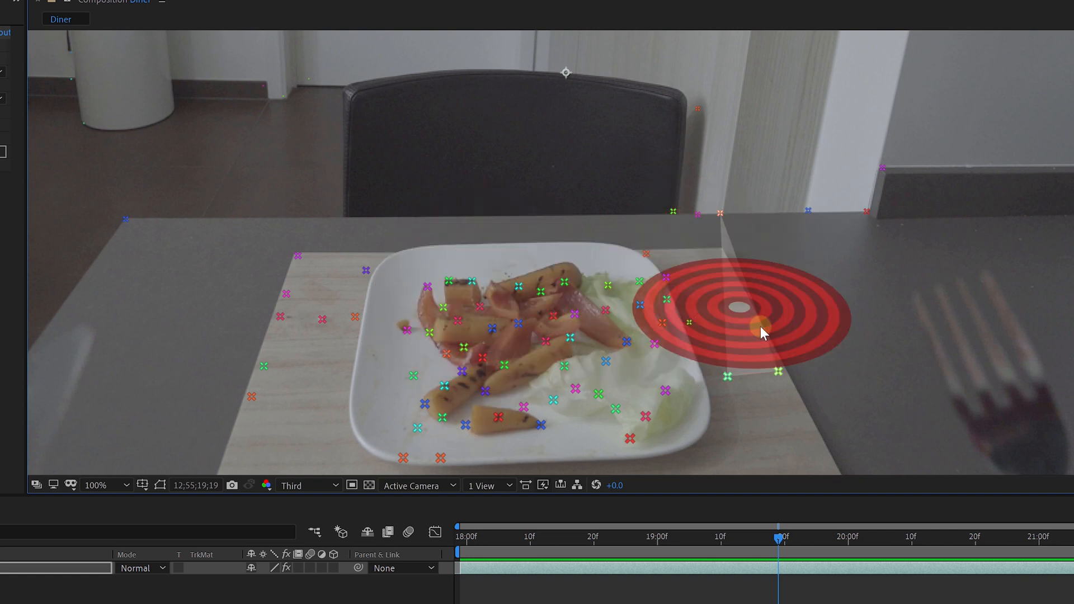
right_click(762, 333)
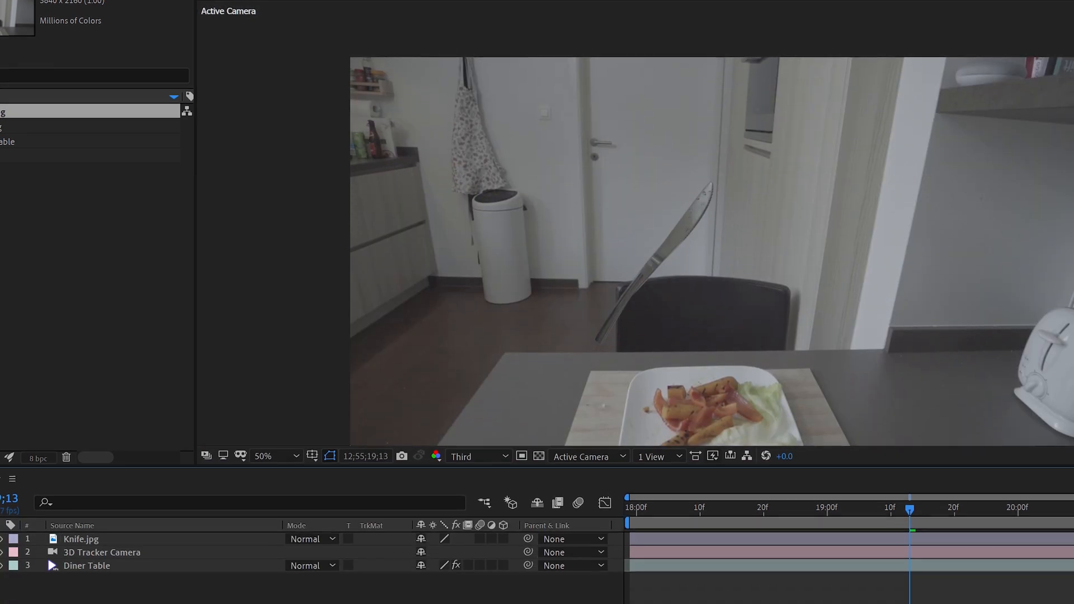
Step: Lift the Knife.jpg layer higher above the table and scale it larger
click(80, 538)
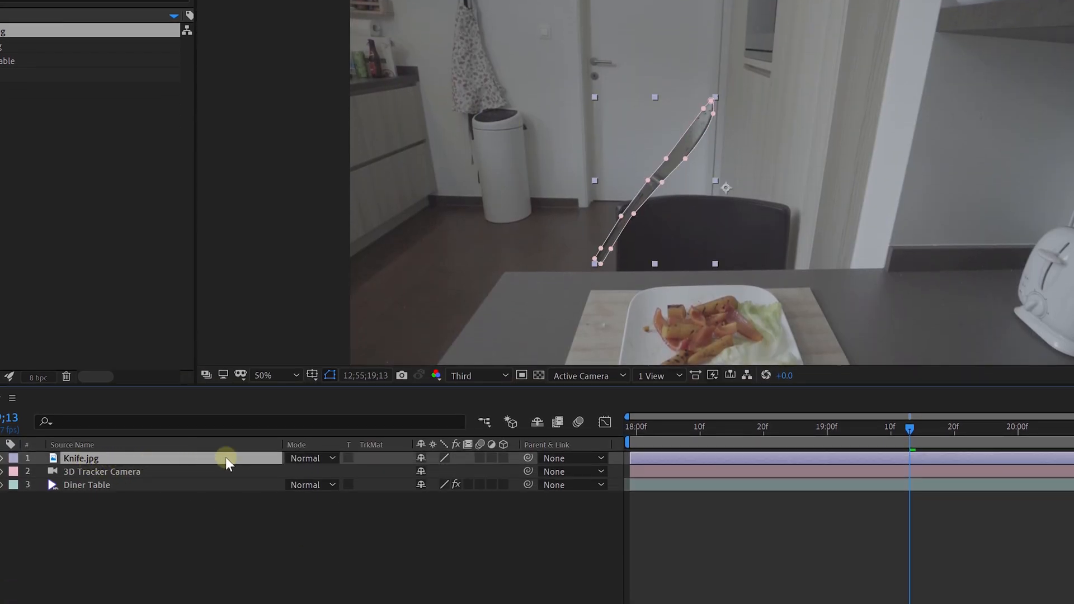
click(504, 459)
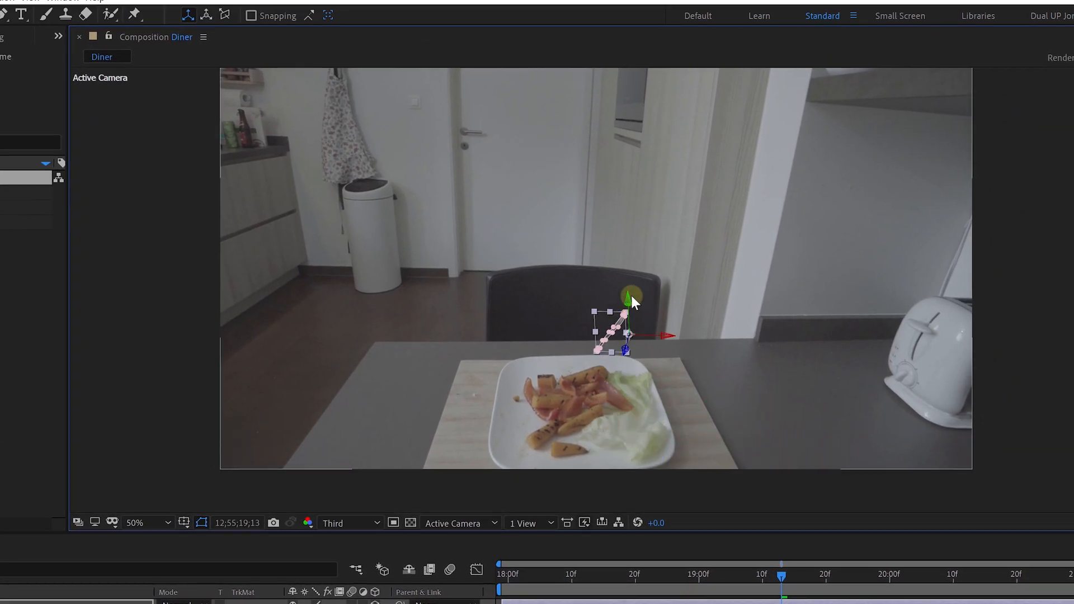
drag(627, 298, 493, 188)
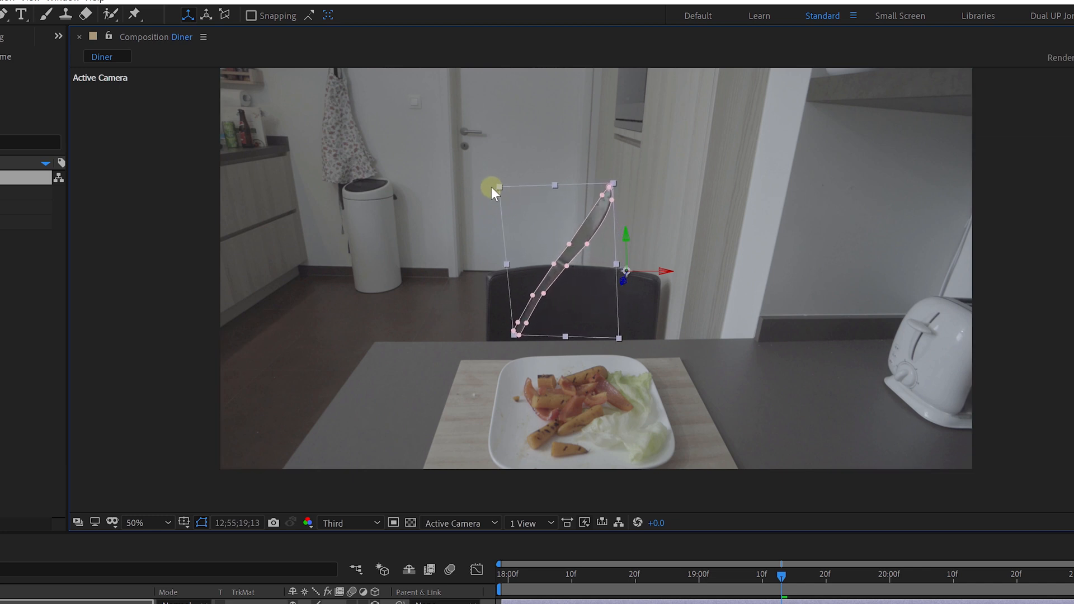
drag(493, 194, 665, 271)
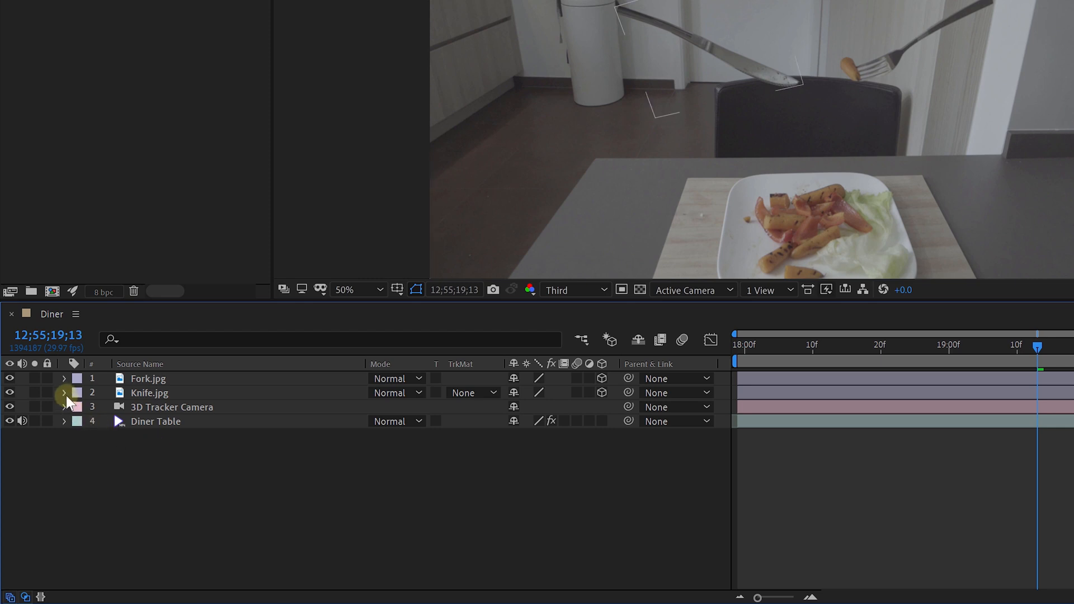
Step: Expand Knife.jpg's Transform properties and enable an expression on Position
click(64, 393)
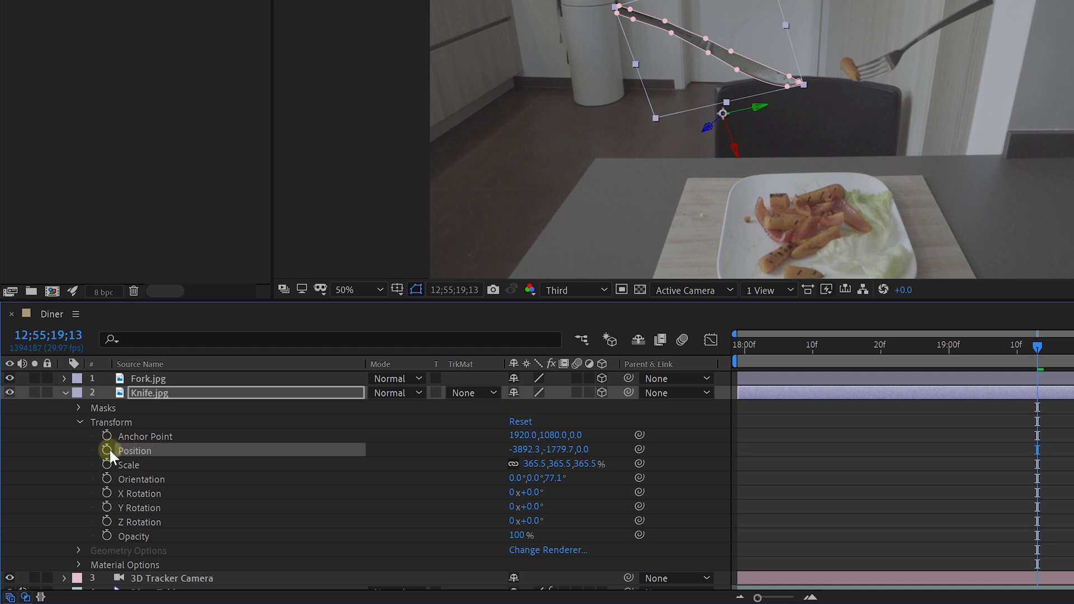
click(106, 451)
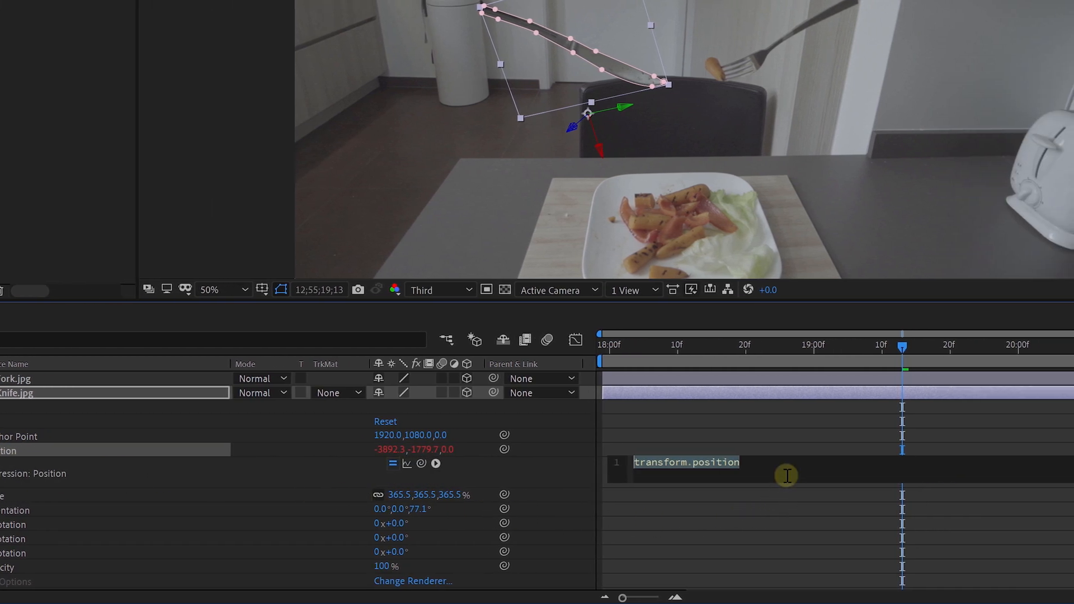
Step: Replace the Position expression with wiggle(0.1,20)
text(wiggle()
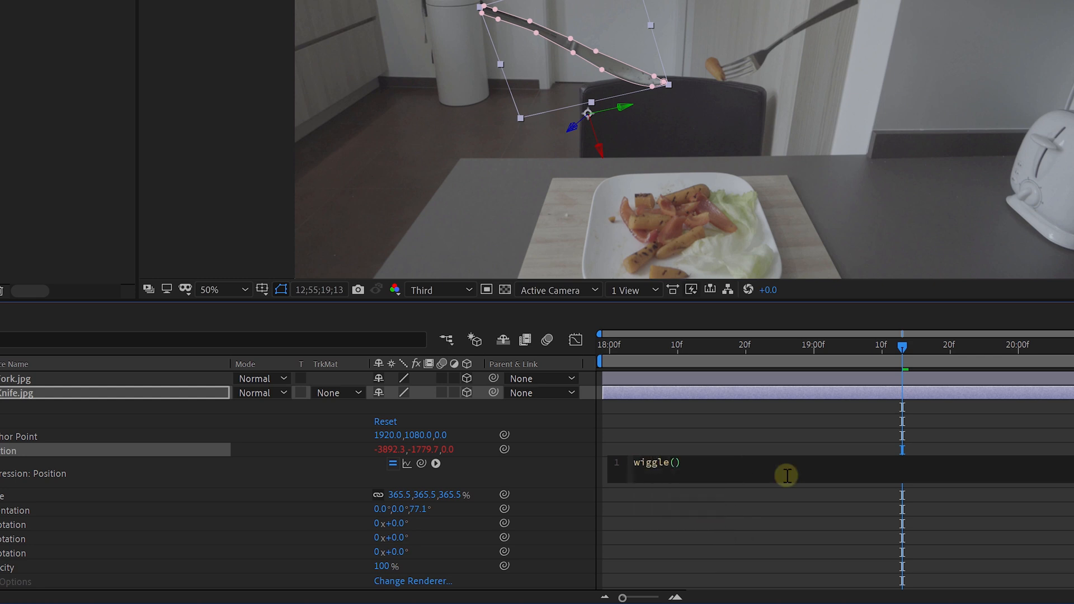
text(0.1)
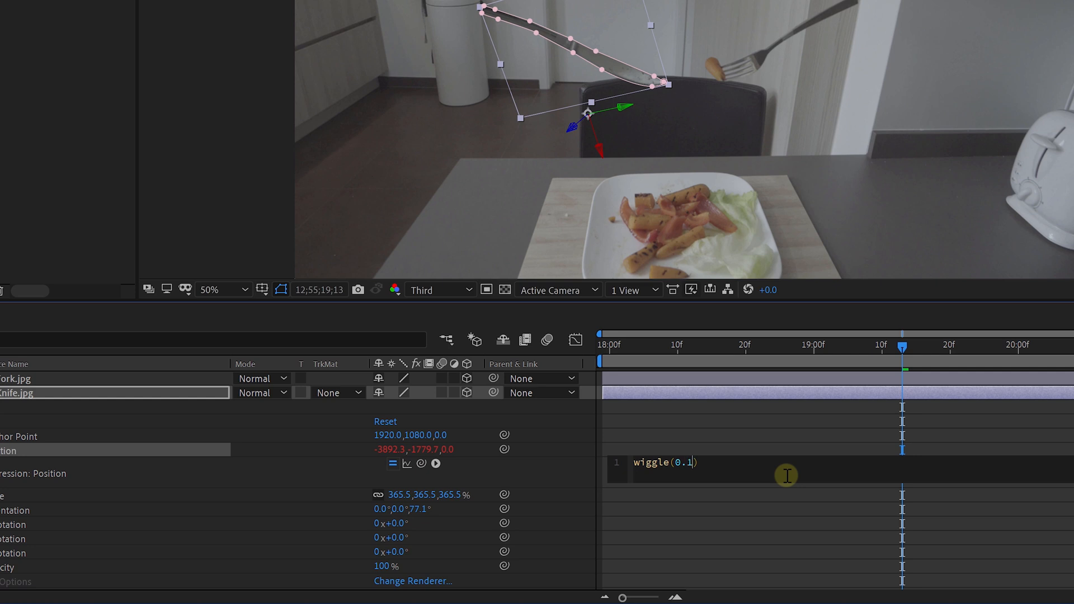
text(,)
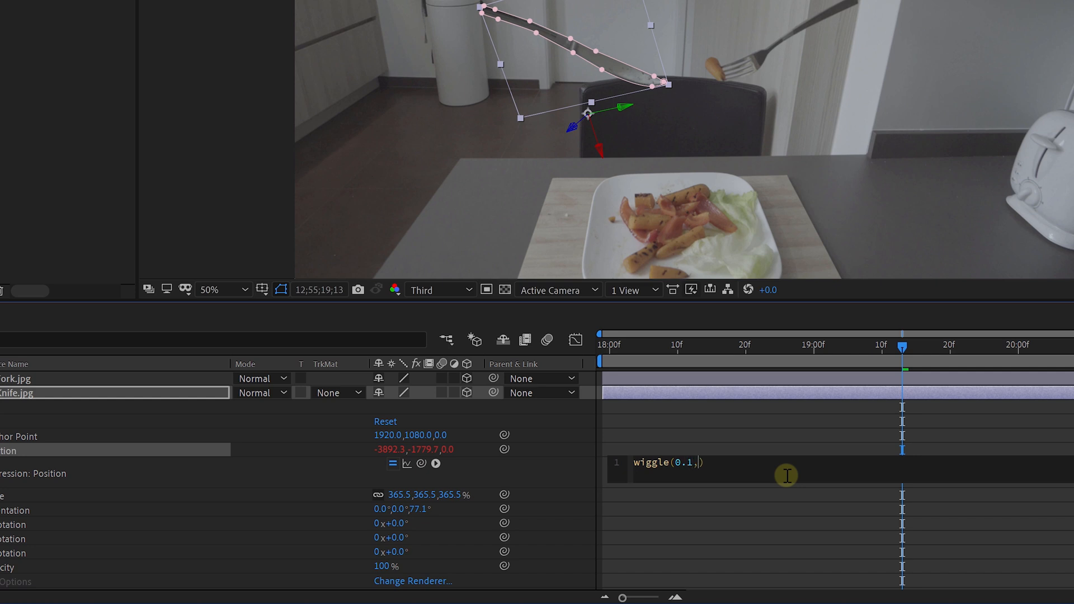
text(2)
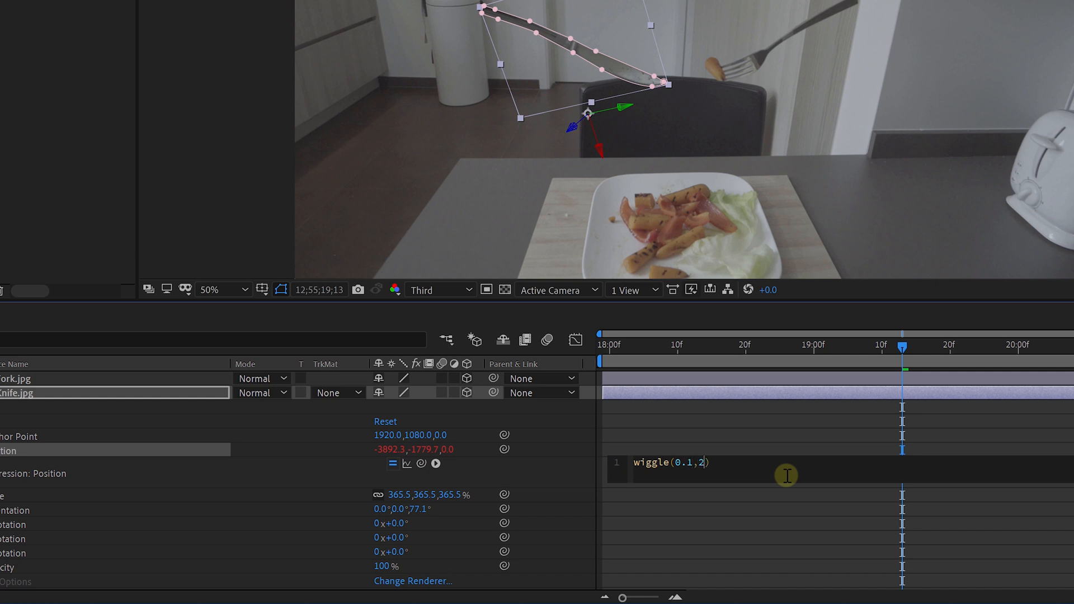
text(0)
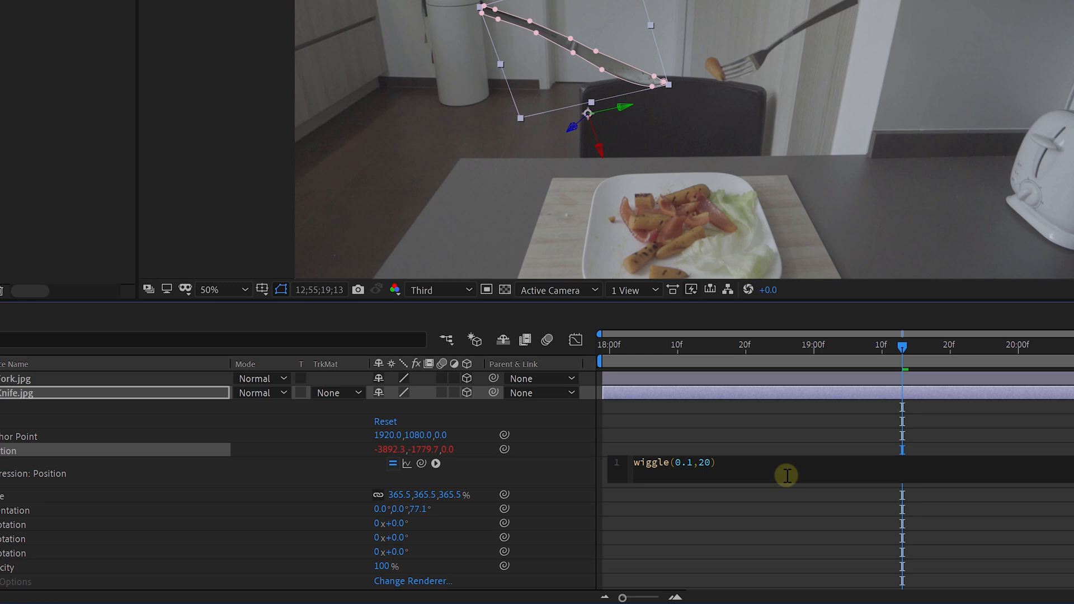
text())
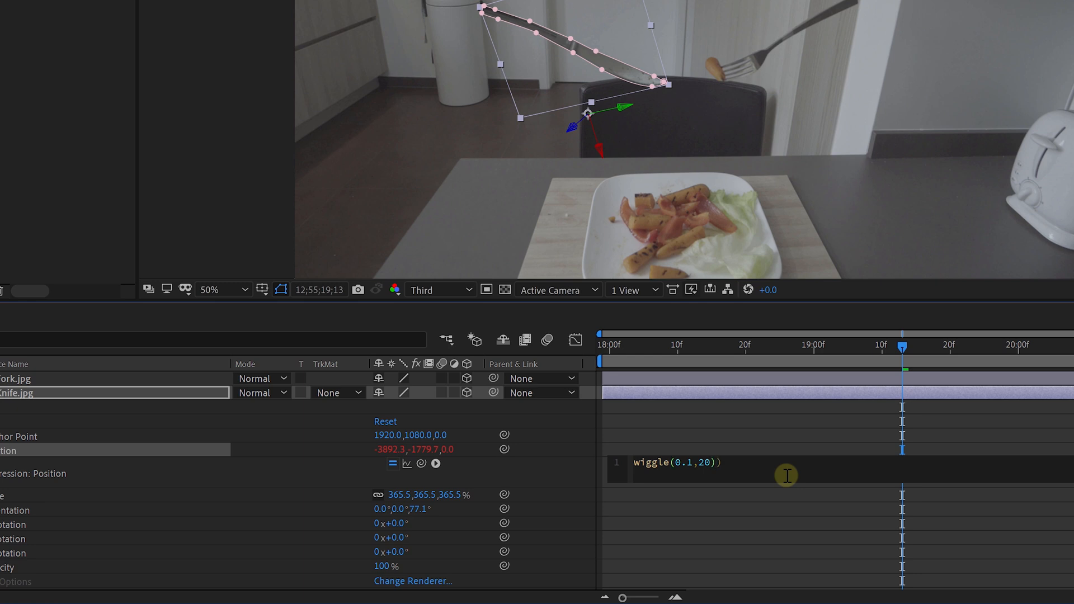